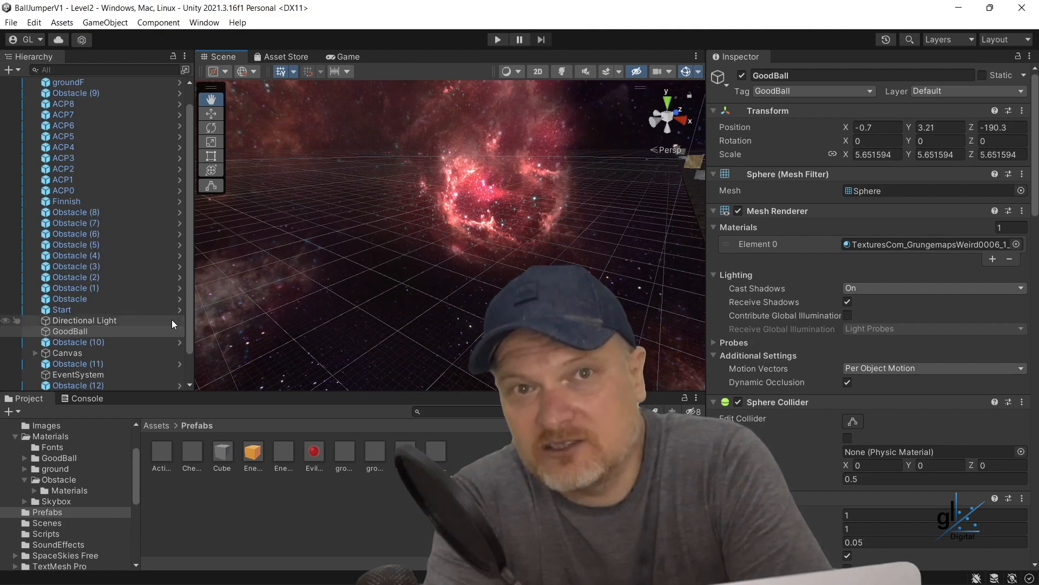
# Step: Open the StartGame 1 scene to show its galaxy-background start menu canvas
pyautogui.click(71, 330)
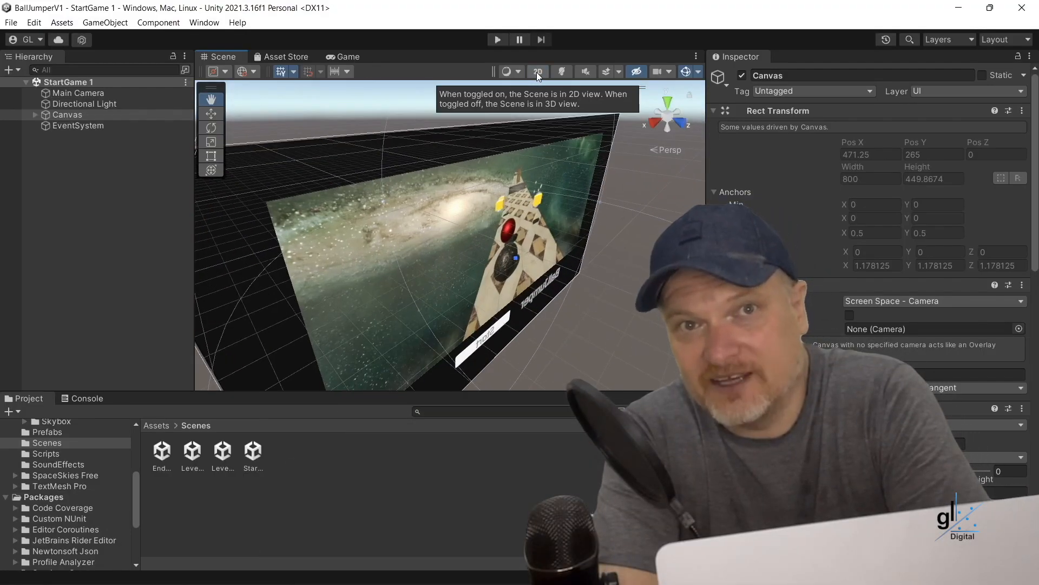
pyautogui.click(537, 71)
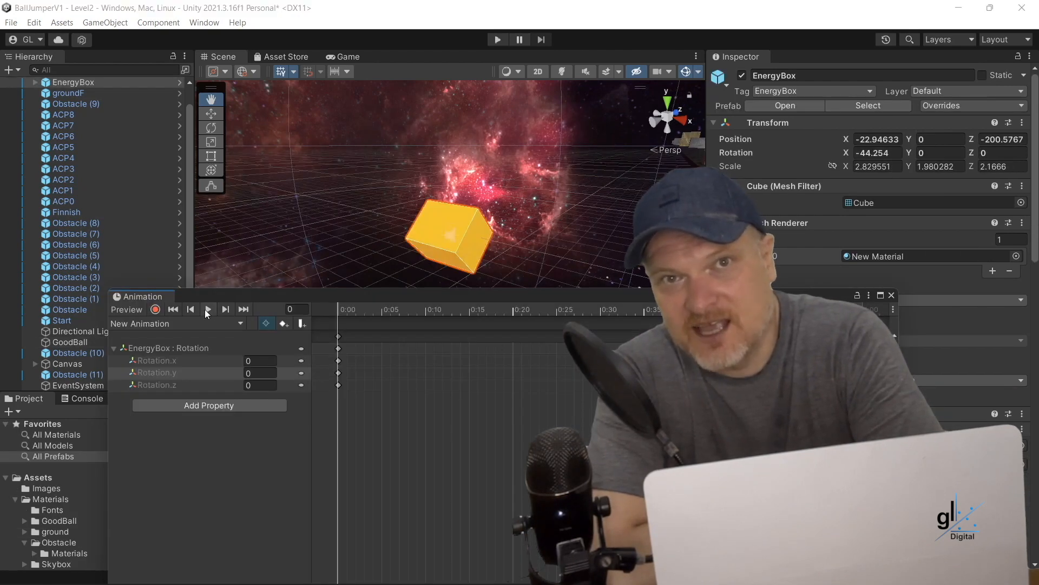
# Step: Play the EnergyBox rotation clip in the Animation window to spin the yellow cube
pyautogui.click(207, 309)
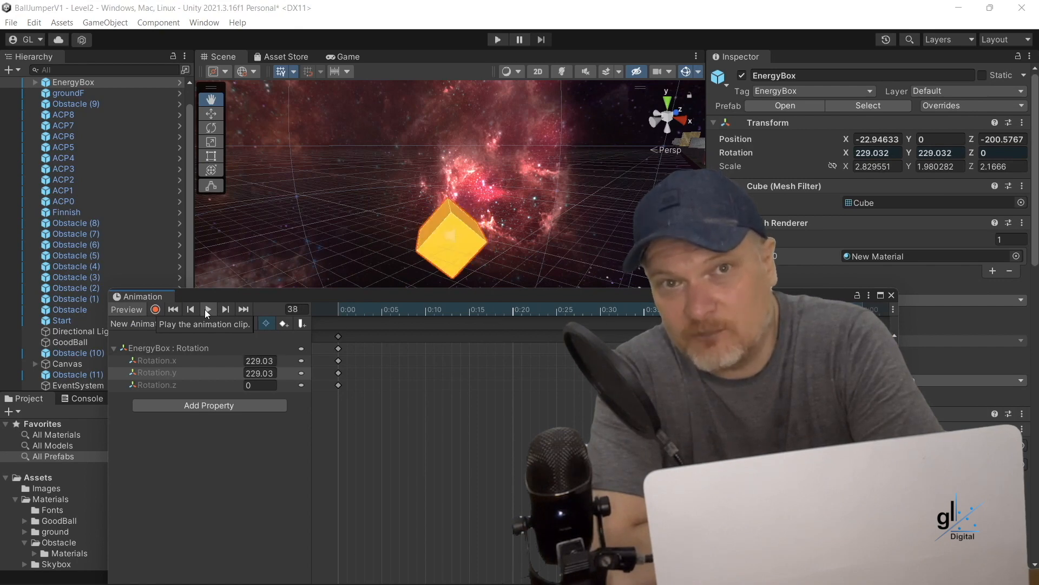